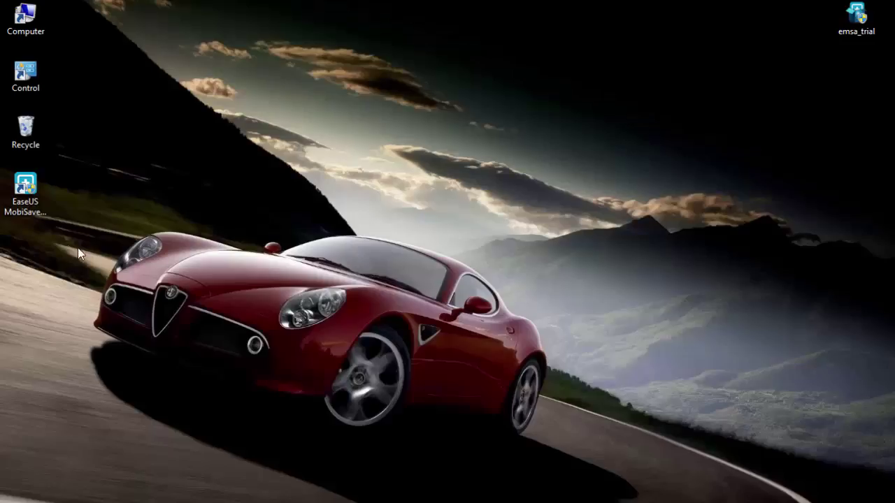
Step: Launch the emsa_trial MobiSaver installer from the desktop, reaching the English language prompt
left_click(26, 188)
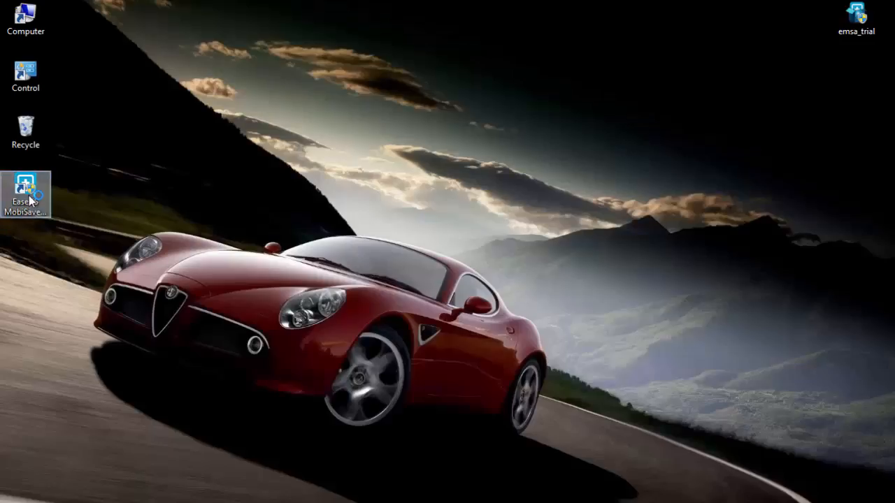
double_click(26, 188)
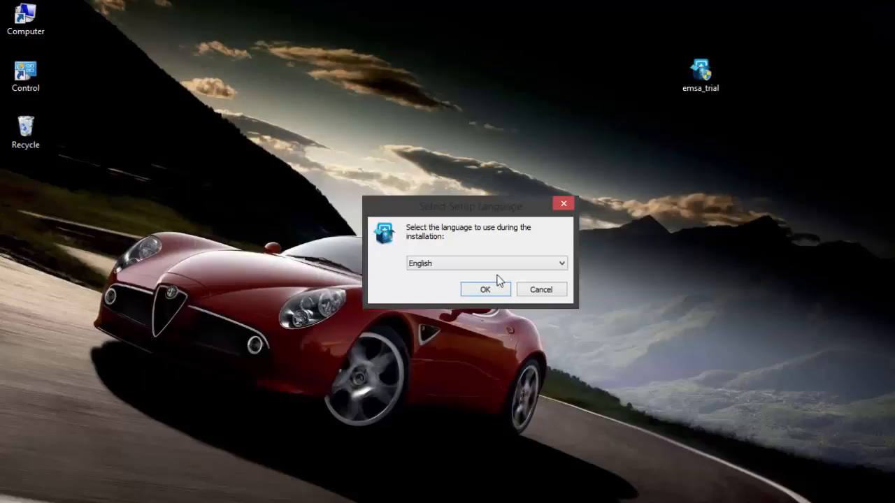
Step: Confirm English as the setup language and install MobiSaver for Android
left_click(485, 288)
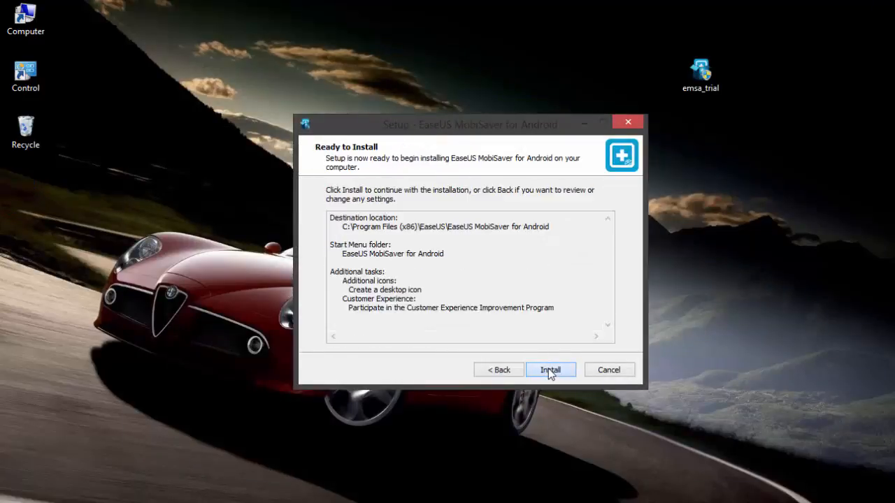
left_click(550, 370)
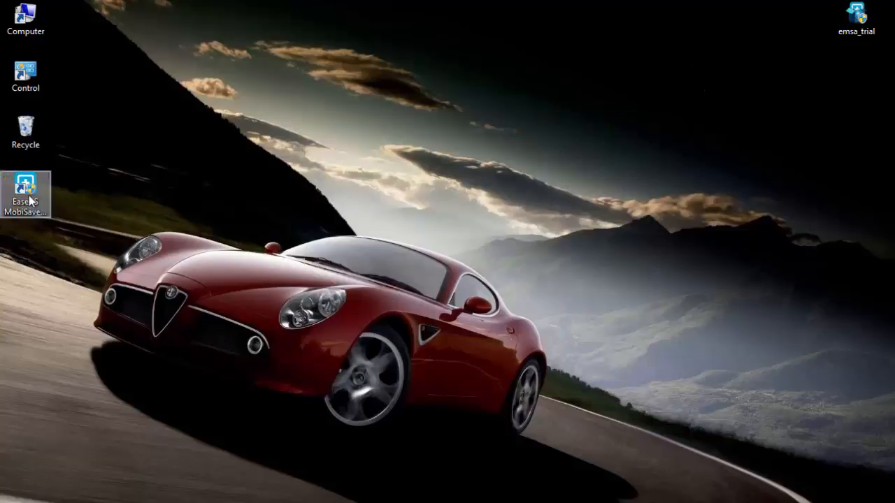
Step: Launch MobiSaver for Android and start connecting to the GT-S7580 phone
double_click(26, 189)
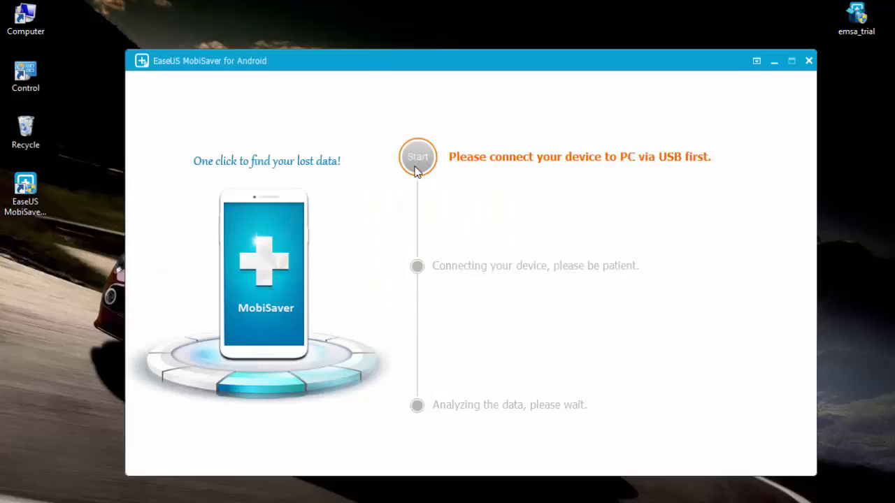
mouse_move(554, 174)
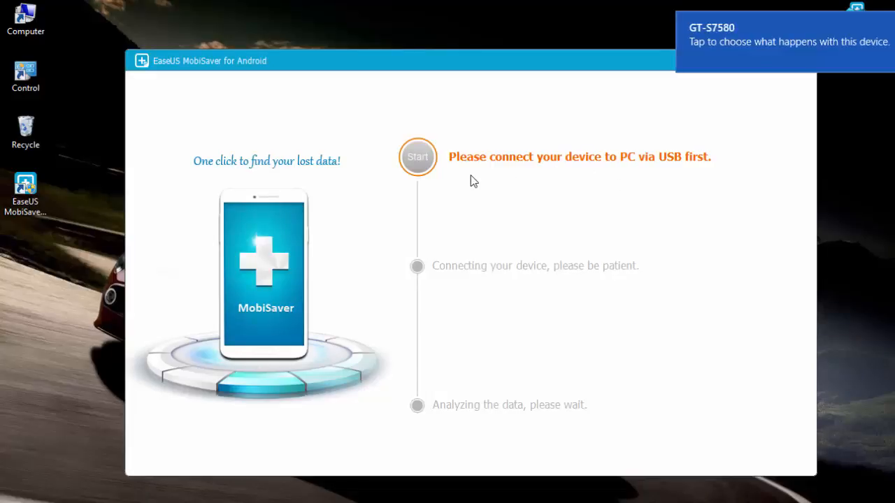
mouse_move(723, 177)
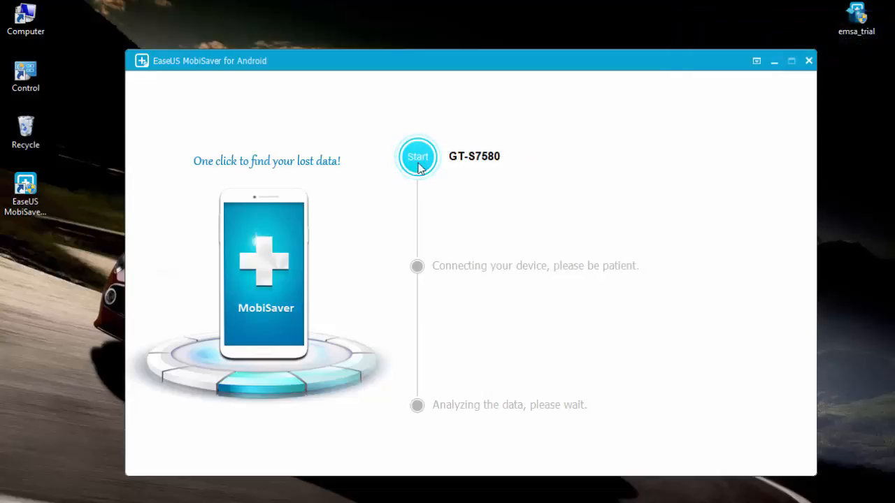
left_click(417, 157)
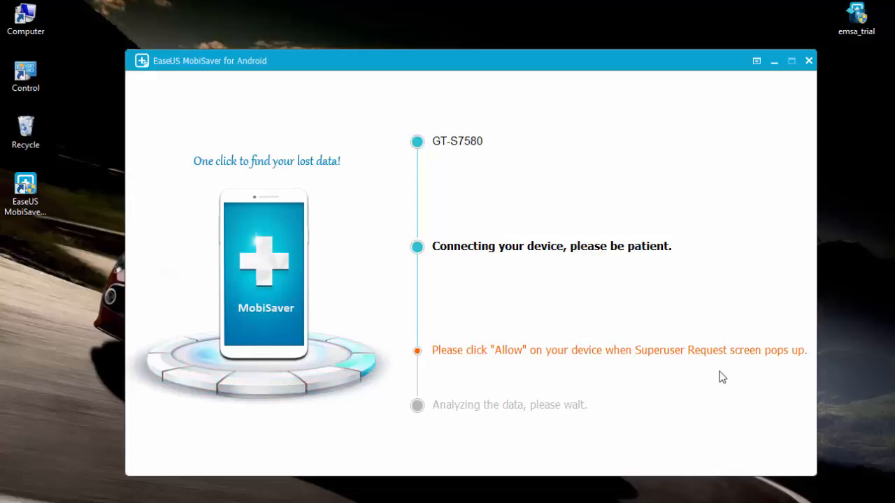
mouse_move(778, 403)
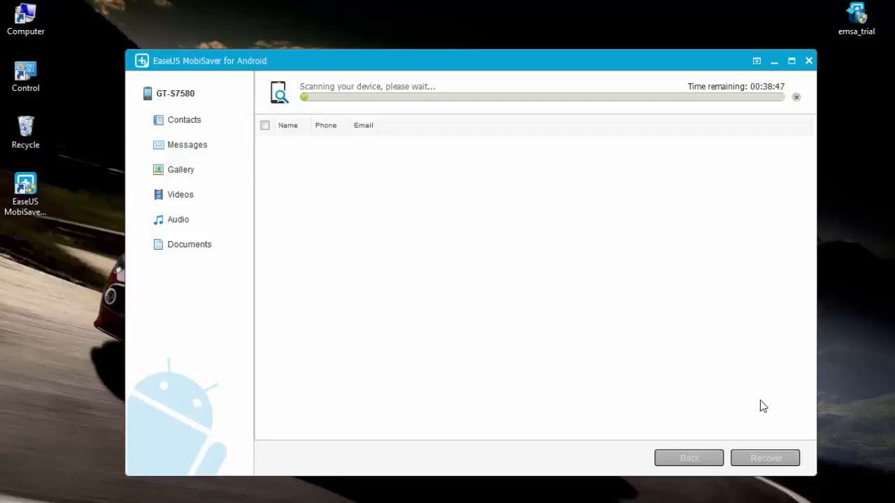
mouse_move(589, 278)
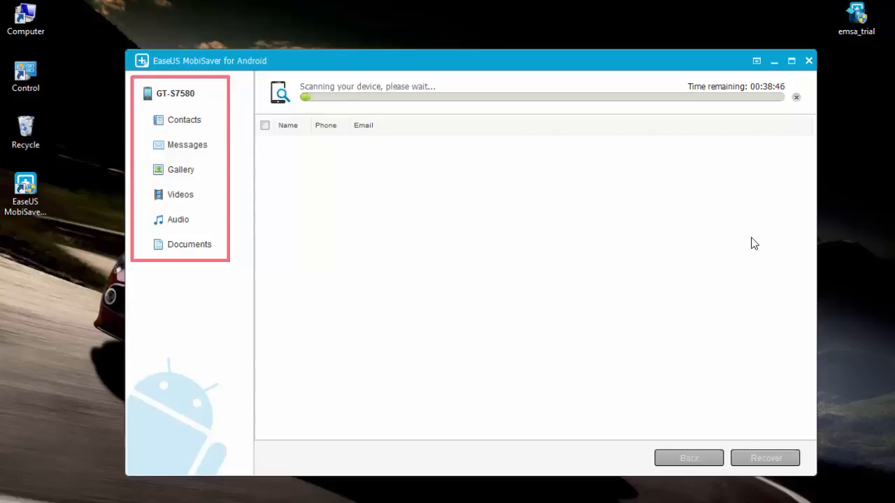
mouse_move(837, 260)
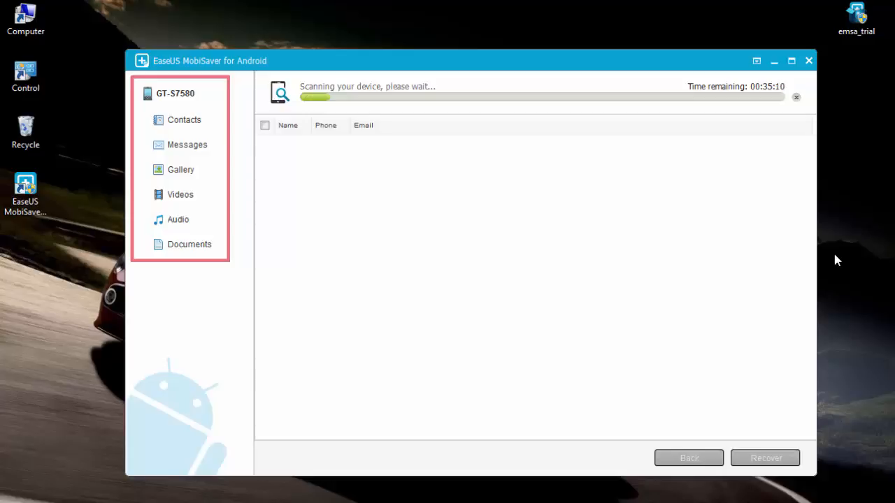
mouse_move(794, 271)
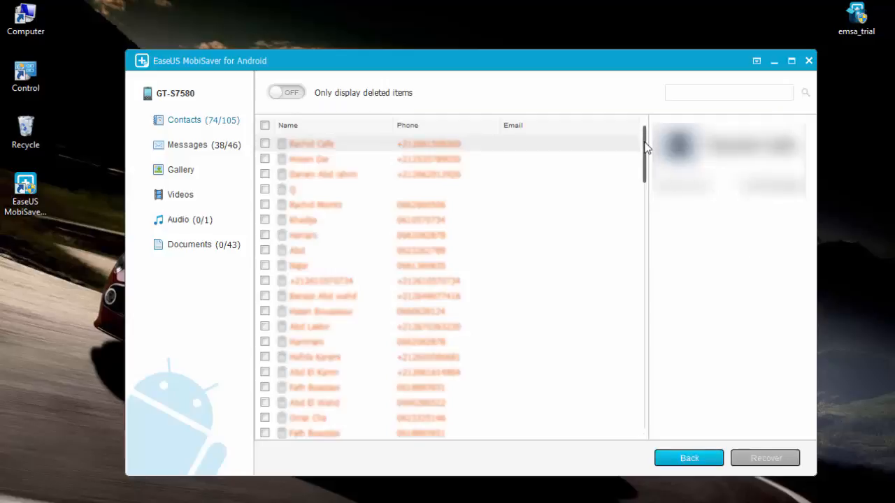
Step: Browse recovered messages, audio, documents and contacts categories for the GT-S7580
scroll("down", 3)
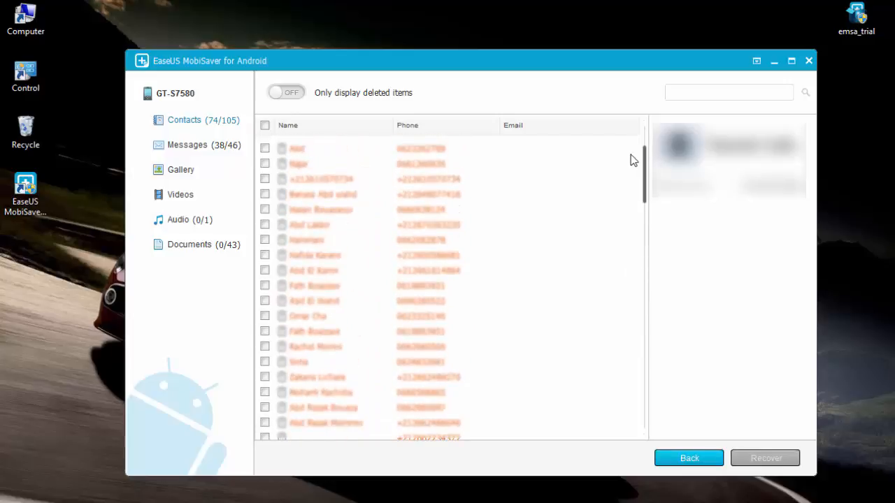
left_click(186, 145)
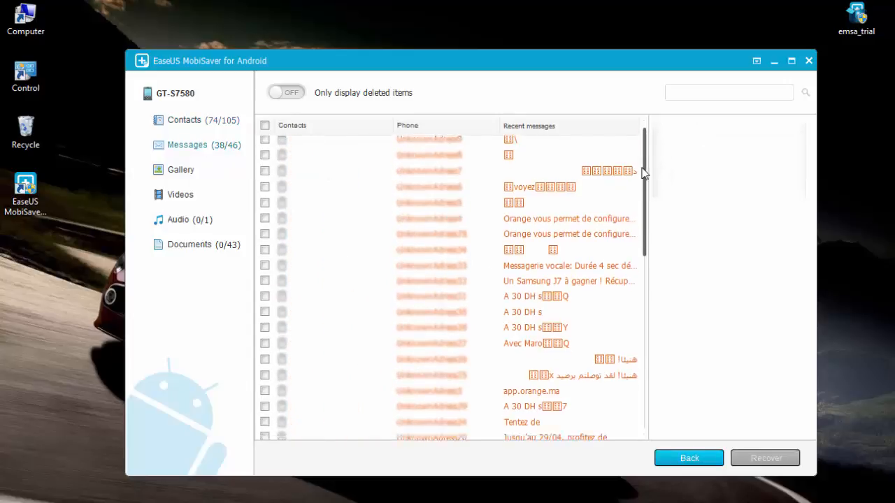
scroll("down", 3)
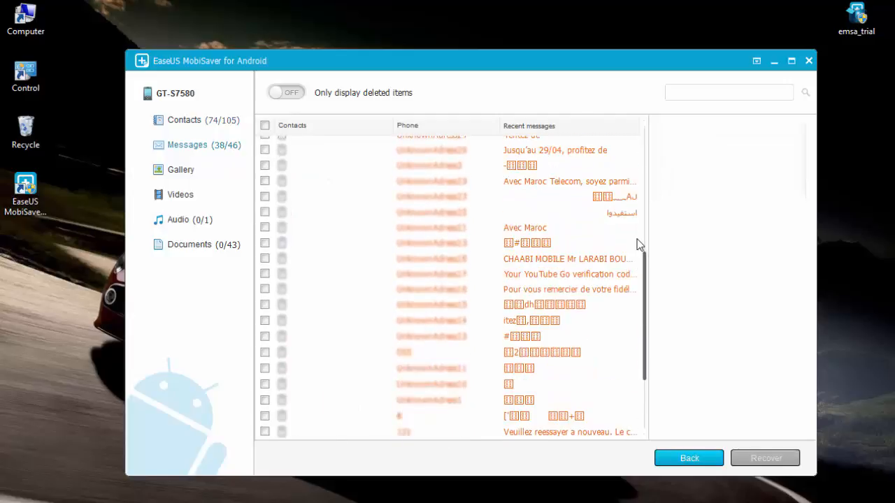
scroll("up", 3)
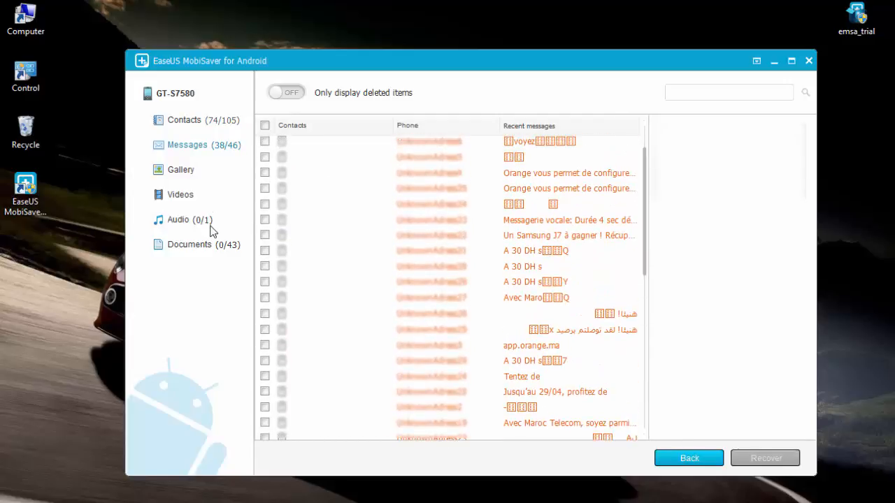
left_click(177, 219)
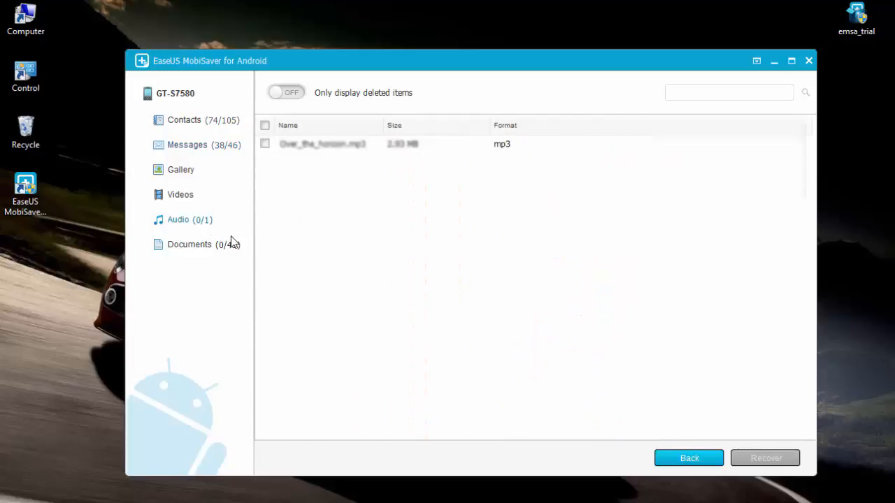
left_click(189, 244)
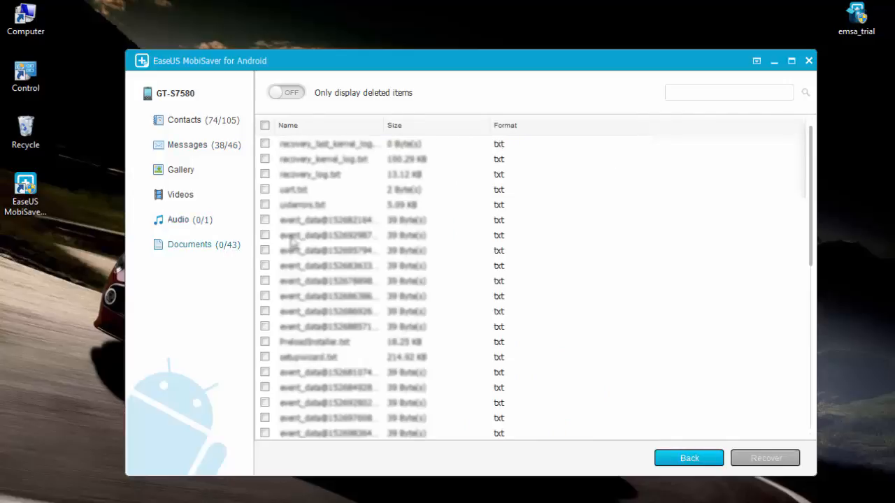
scroll("down", 3)
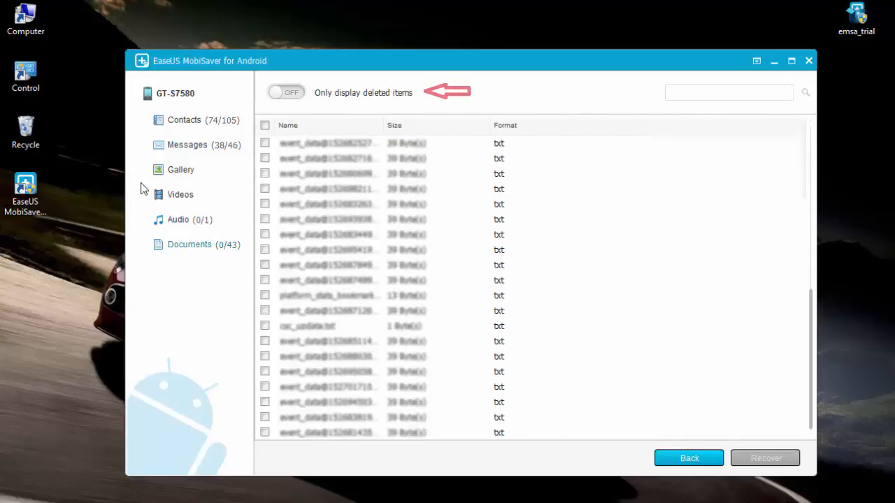
left_click(184, 119)
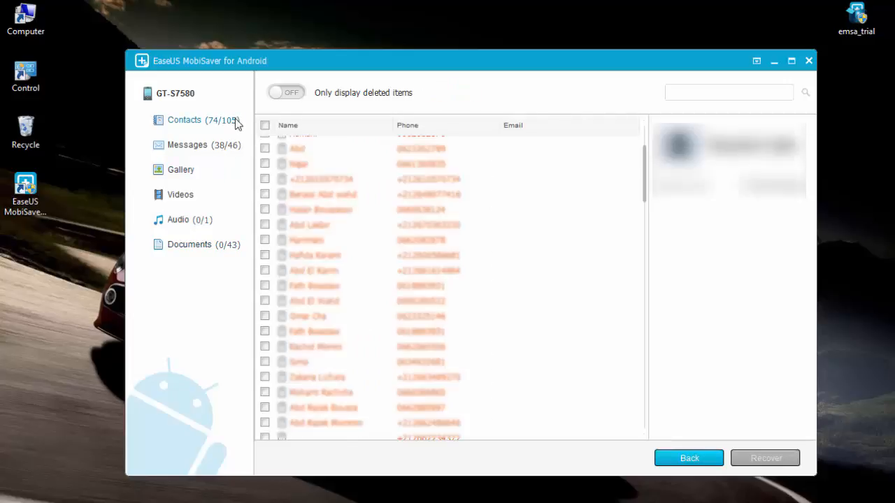
mouse_move(627, 436)
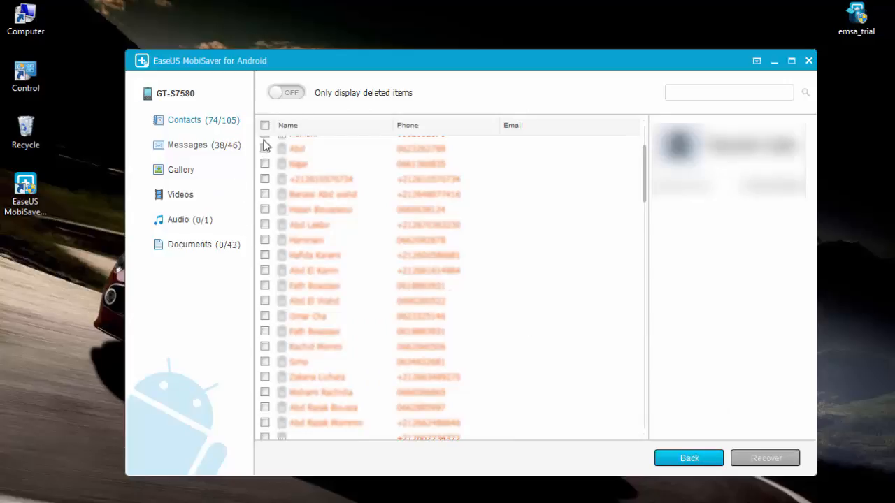
Step: Recover all 105 contacts into a new Desktop folder and open it
left_click(264, 126)
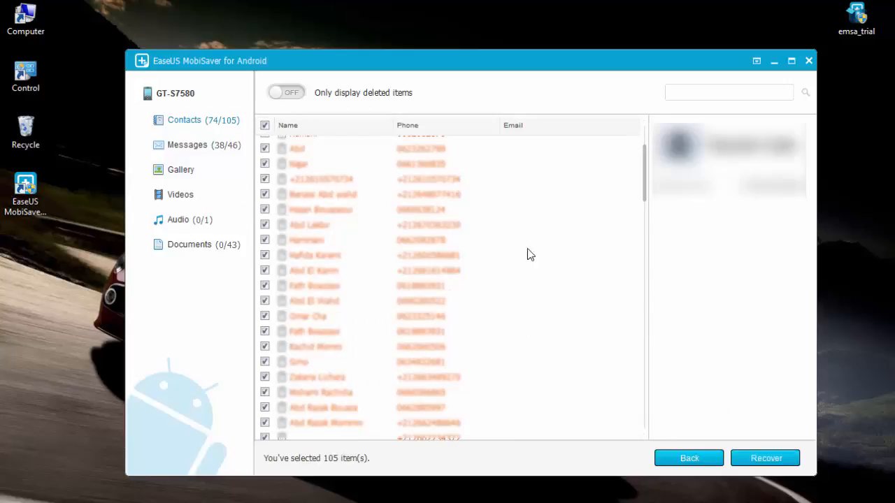
mouse_move(803, 412)
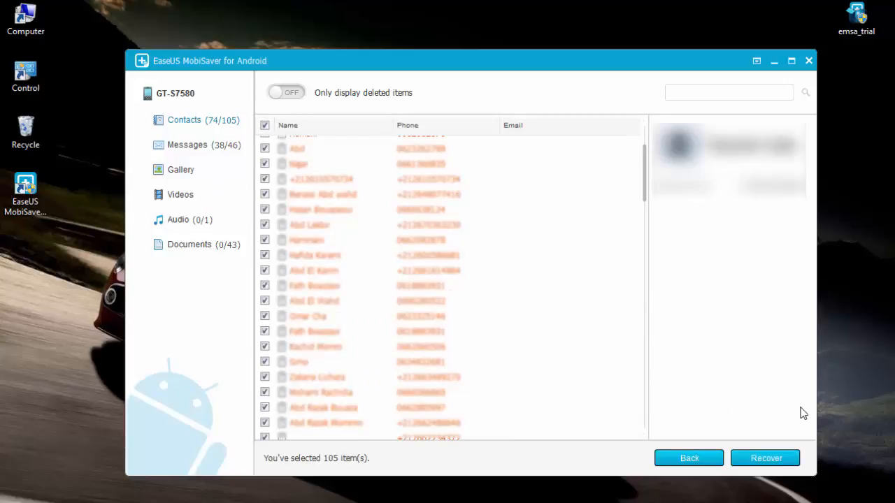
mouse_move(766, 457)
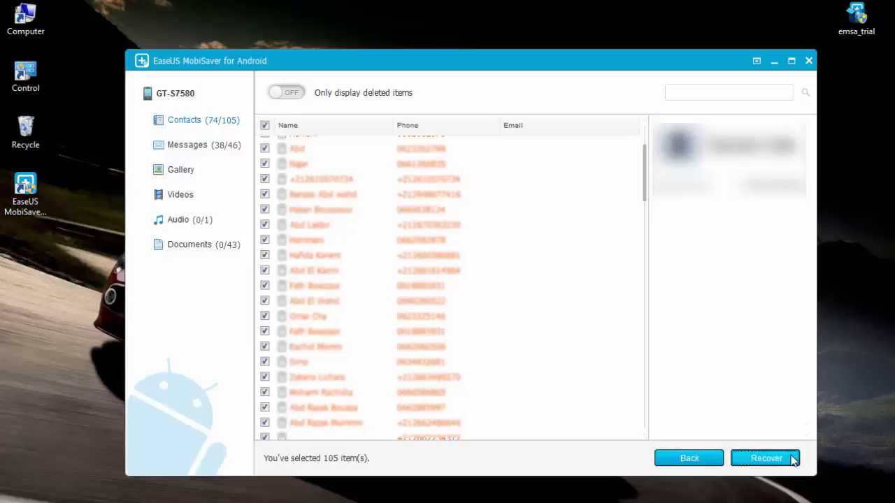
left_click(765, 457)
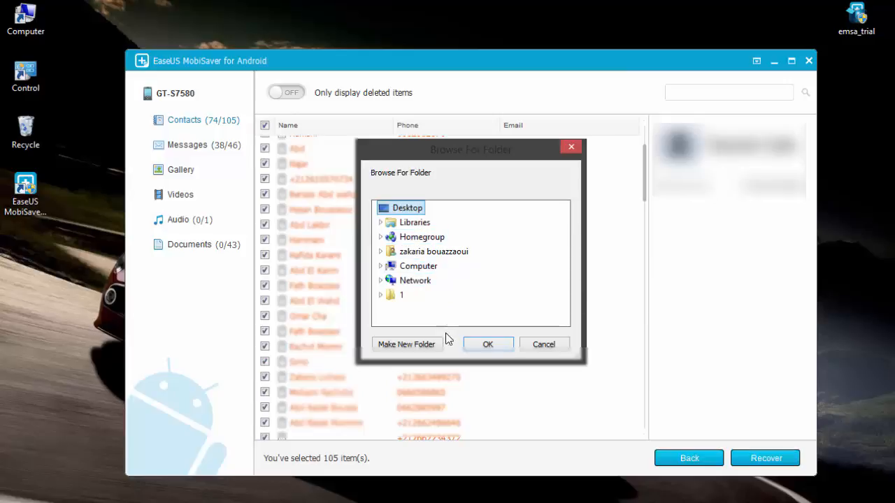
left_click(406, 344)
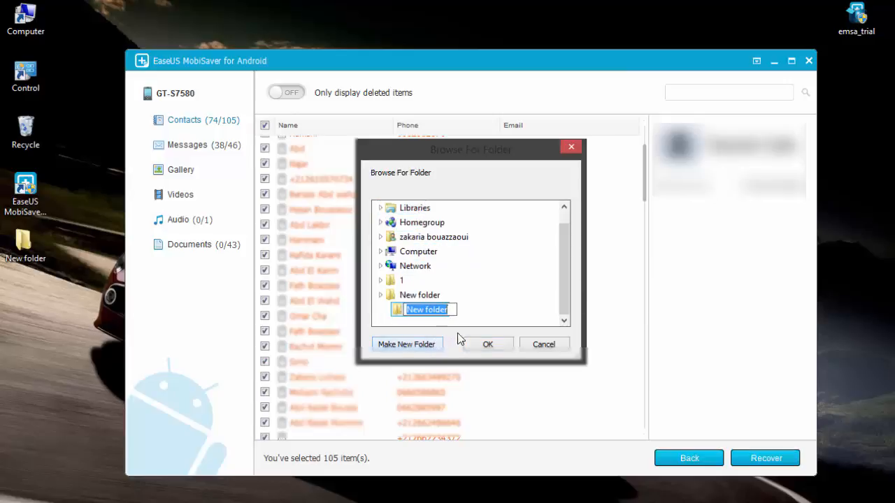
left_click(487, 344)
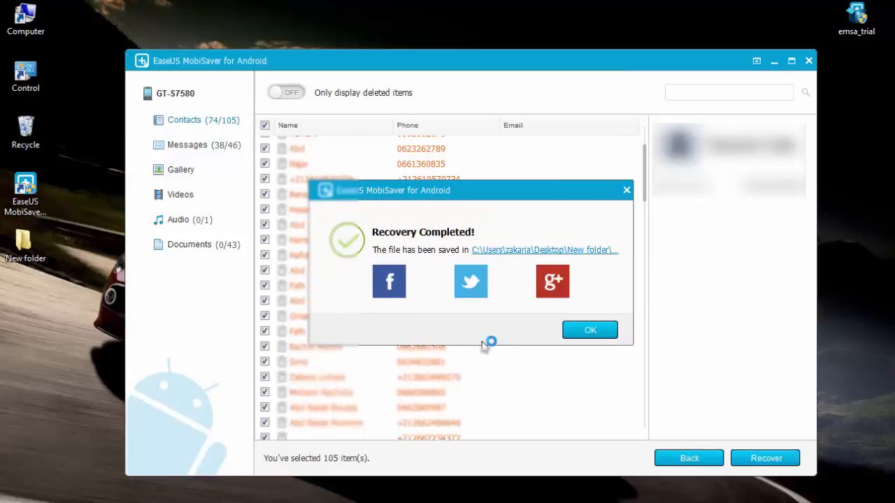
left_click(590, 330)
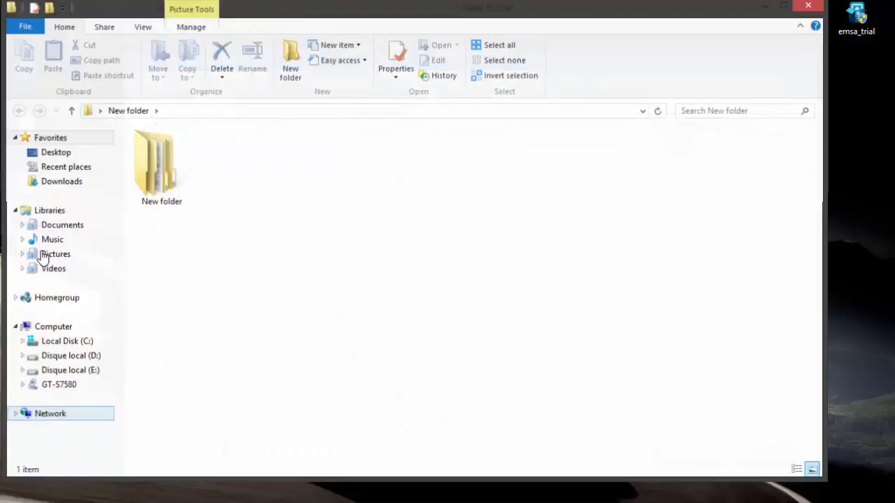
Step: Navigate New folder > Export > vcards and scroll through the 105 vCard files
double_click(161, 161)
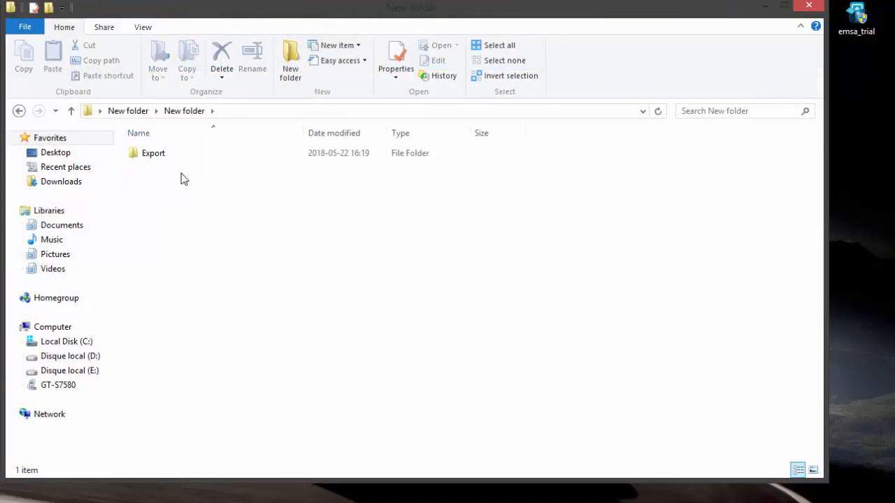
double_click(153, 153)
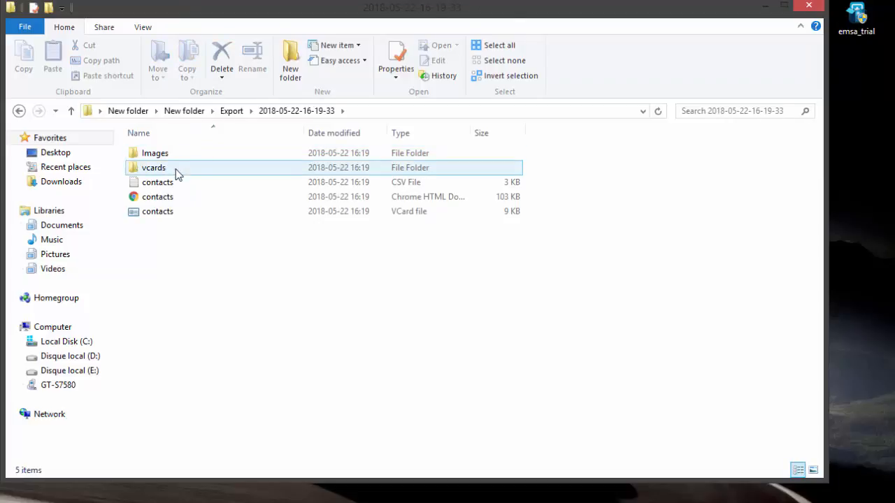
double_click(153, 167)
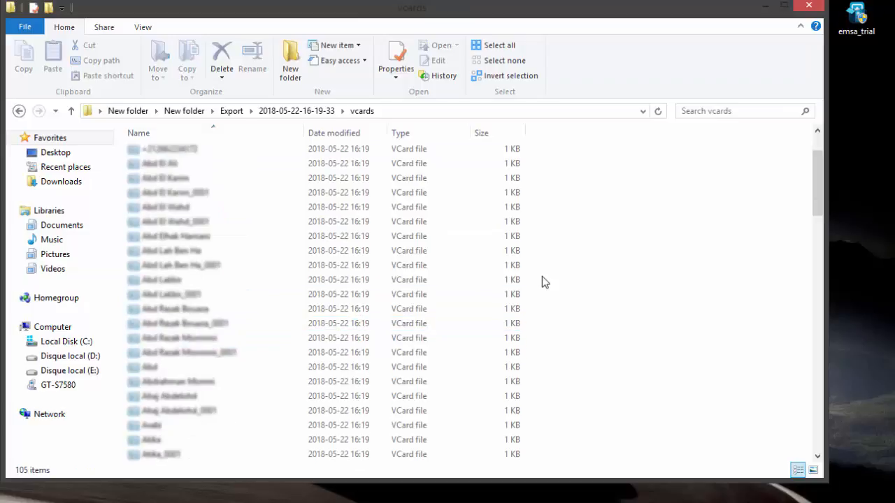
scroll("down", 3)
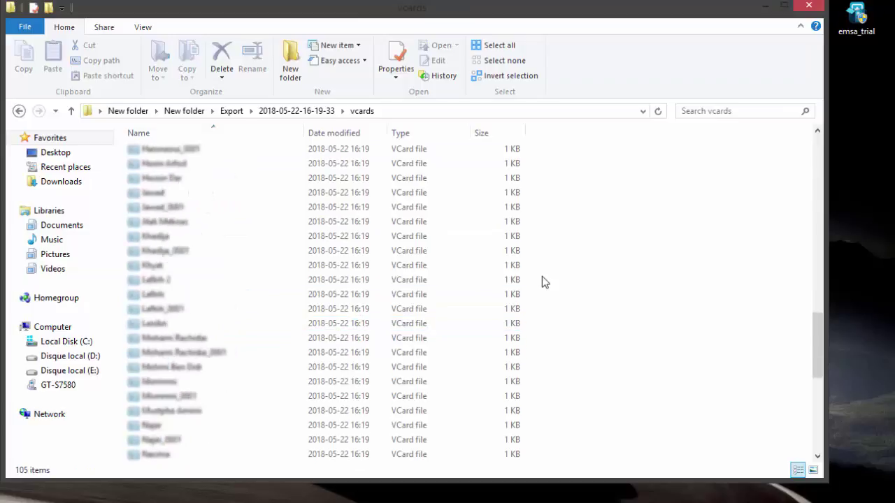
scroll("up", 3)
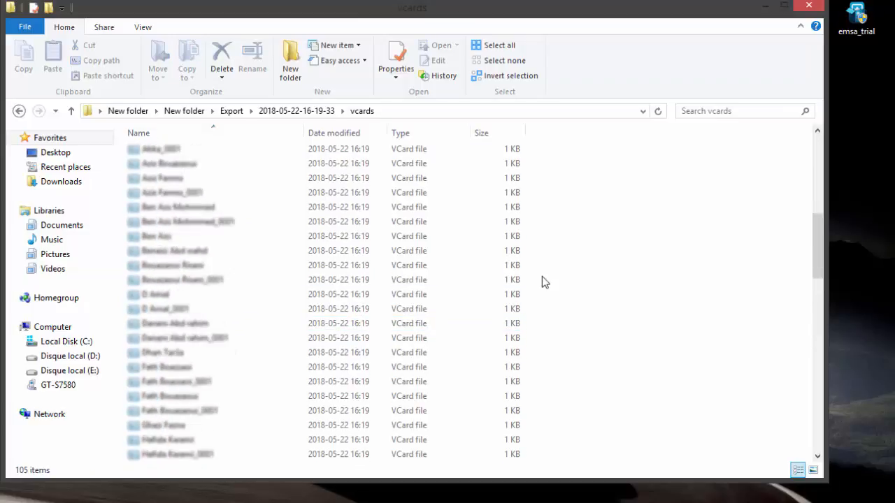
scroll("down", 3)
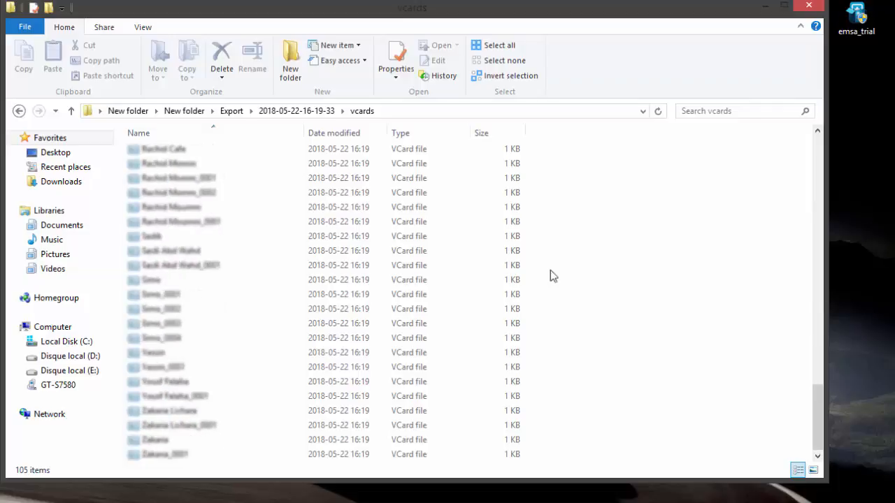